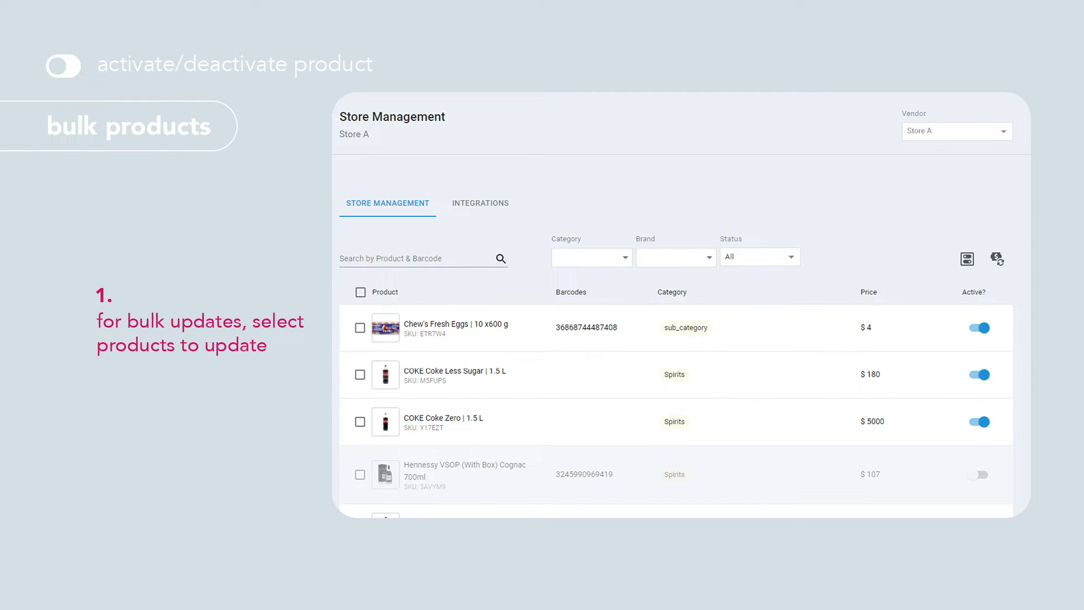
# Select Chew's Fresh Eggs, Coke Less Sugar and Coke Zero and start a bulk status update.
pyautogui.click(359, 327)
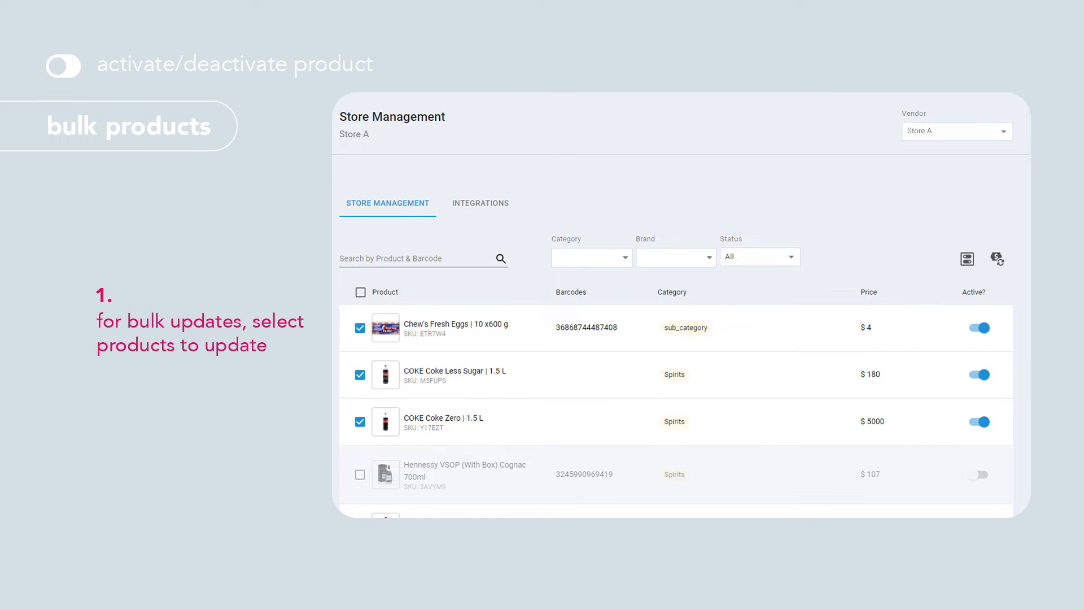
pyautogui.click(966, 258)
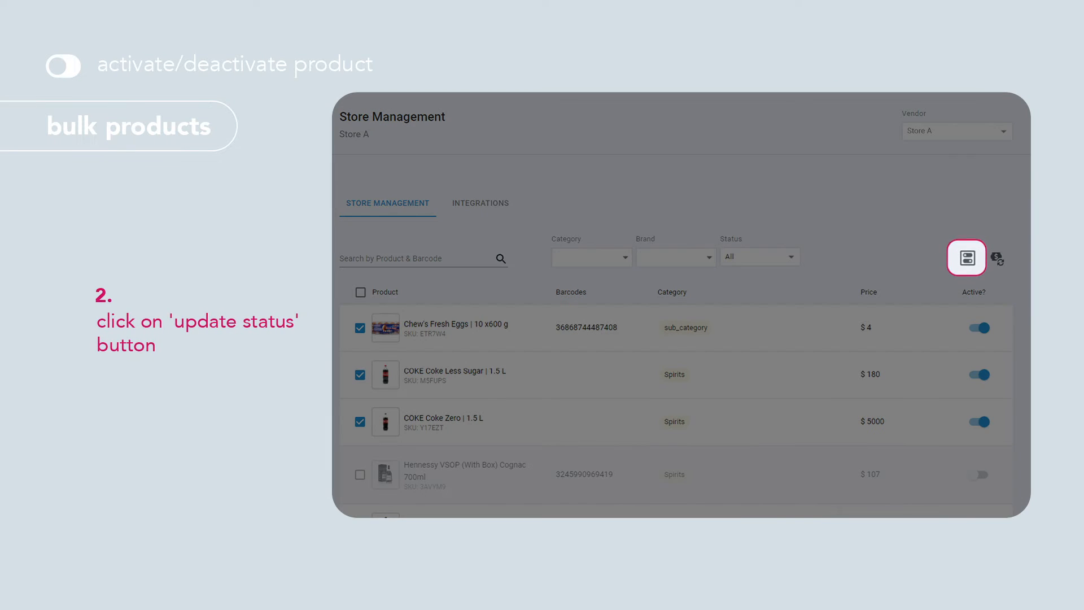
pyautogui.click(965, 257)
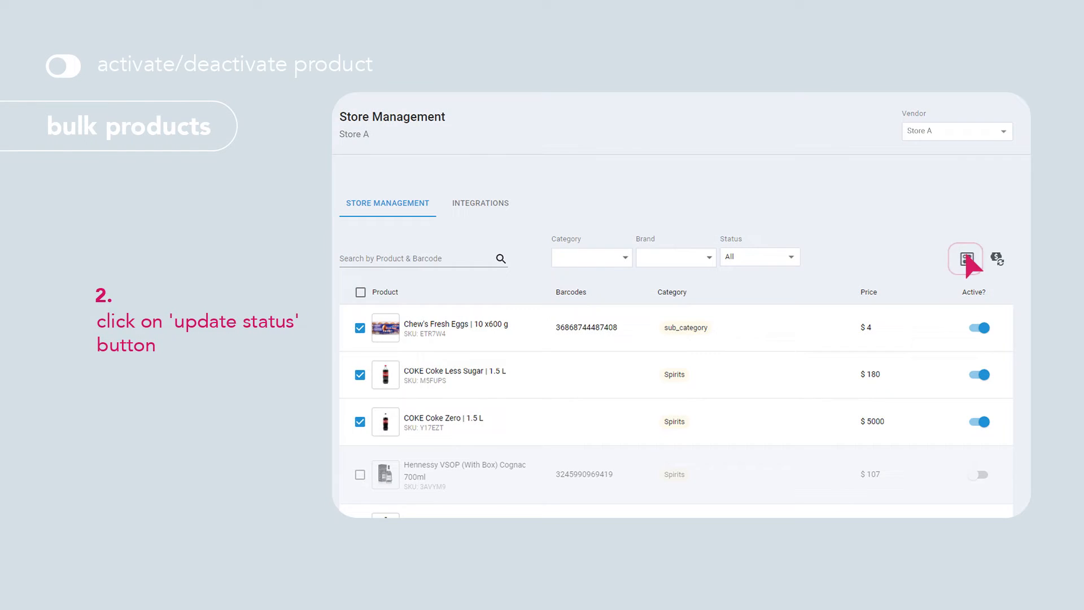
pyautogui.click(965, 260)
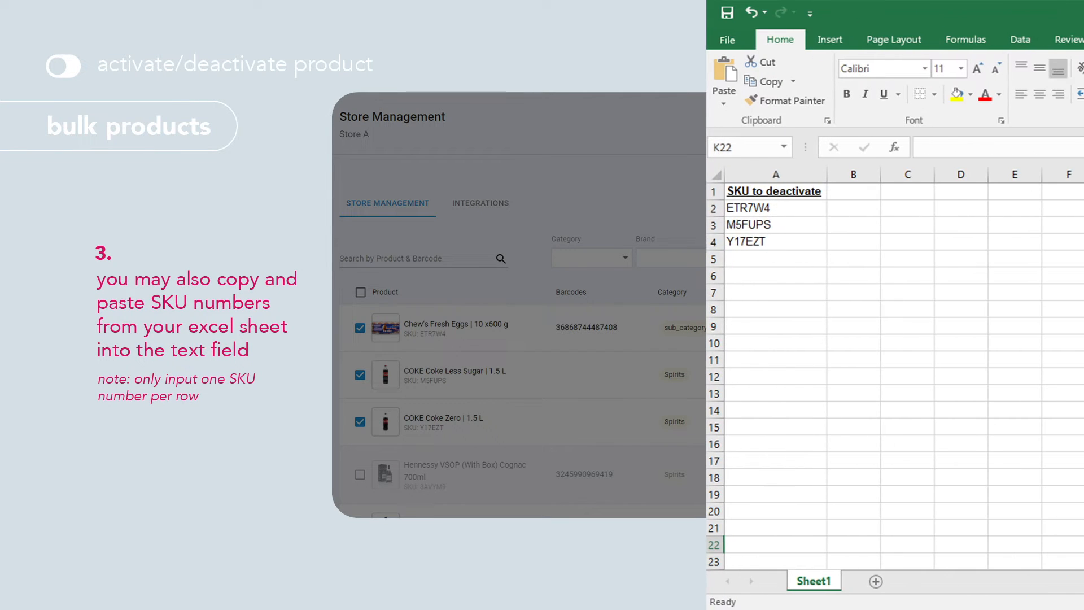
# Paste SKUs ETR7W4, M5FUPS and Y17EZT from Excel into the List of SKUs box.
pyautogui.rightClick(746, 223)
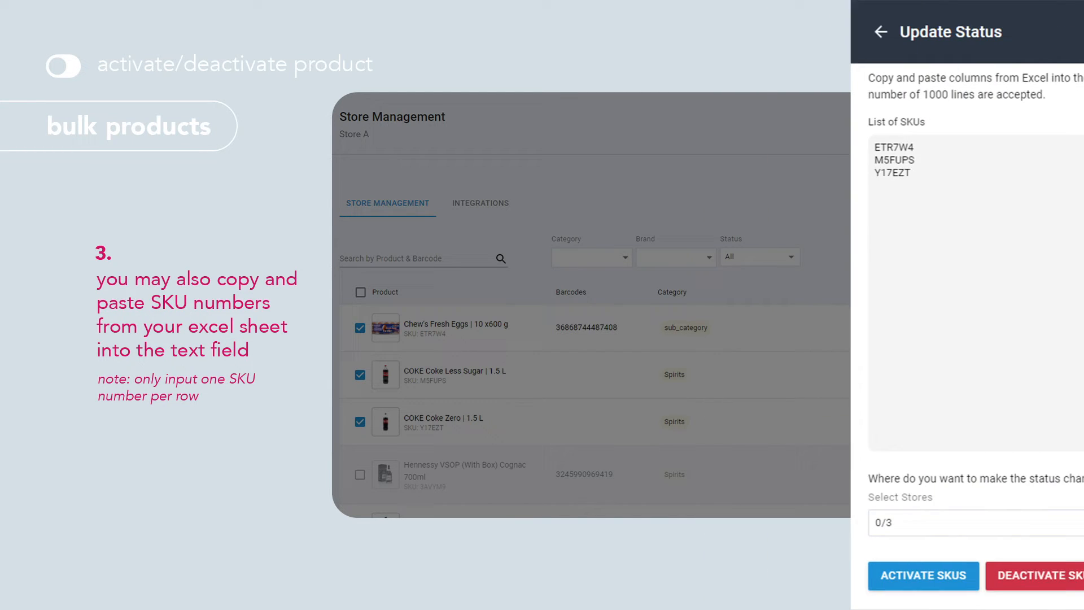
pyautogui.rightClick(748, 159)
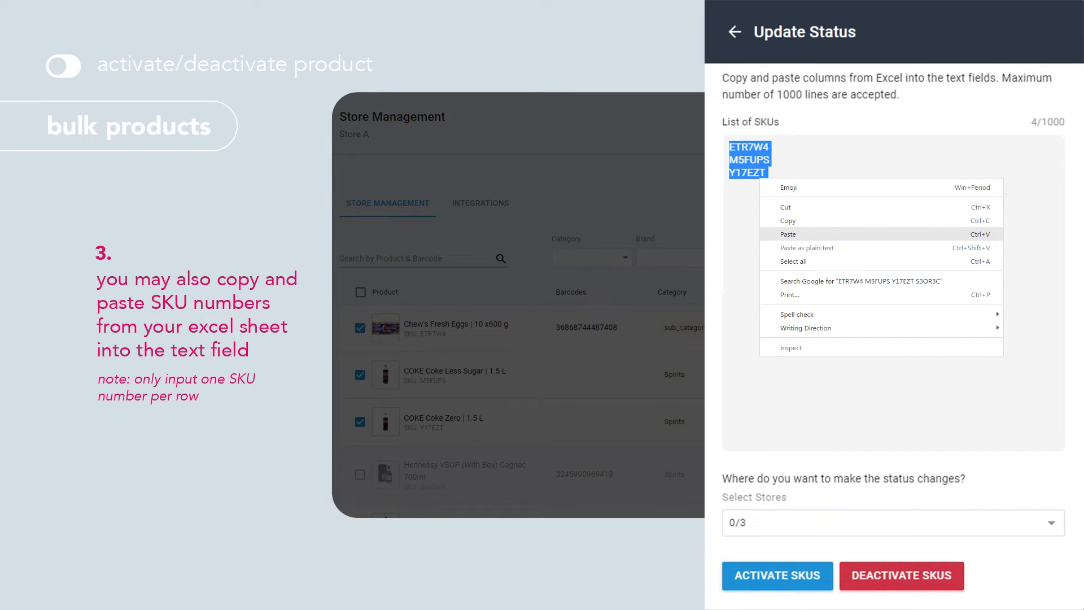
pyautogui.moveTo(805, 251)
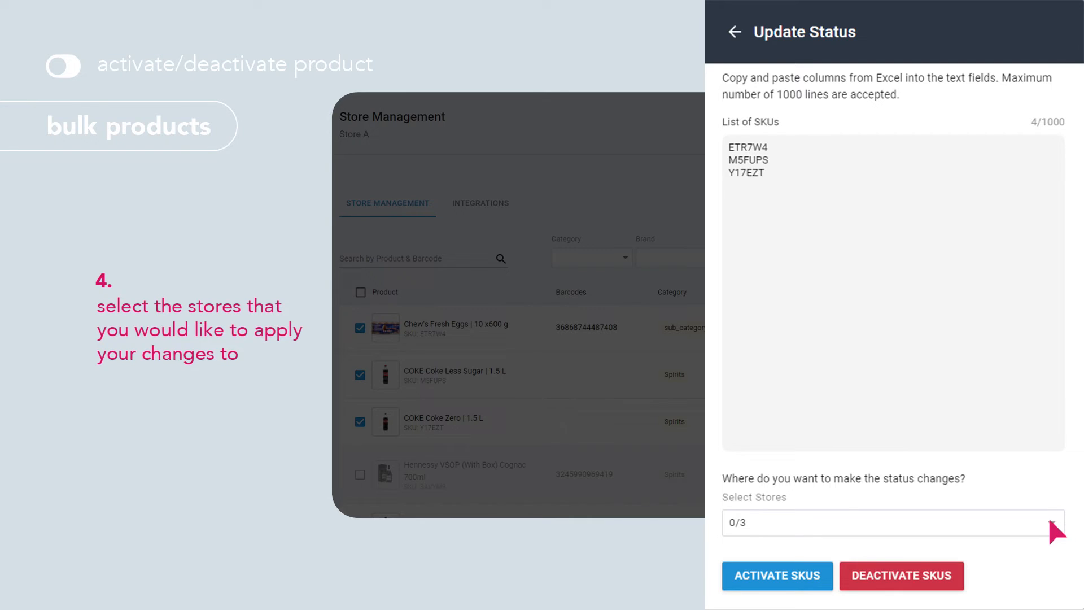
# Direct the status change to Store A out of Stores A–C.
pyautogui.click(892, 523)
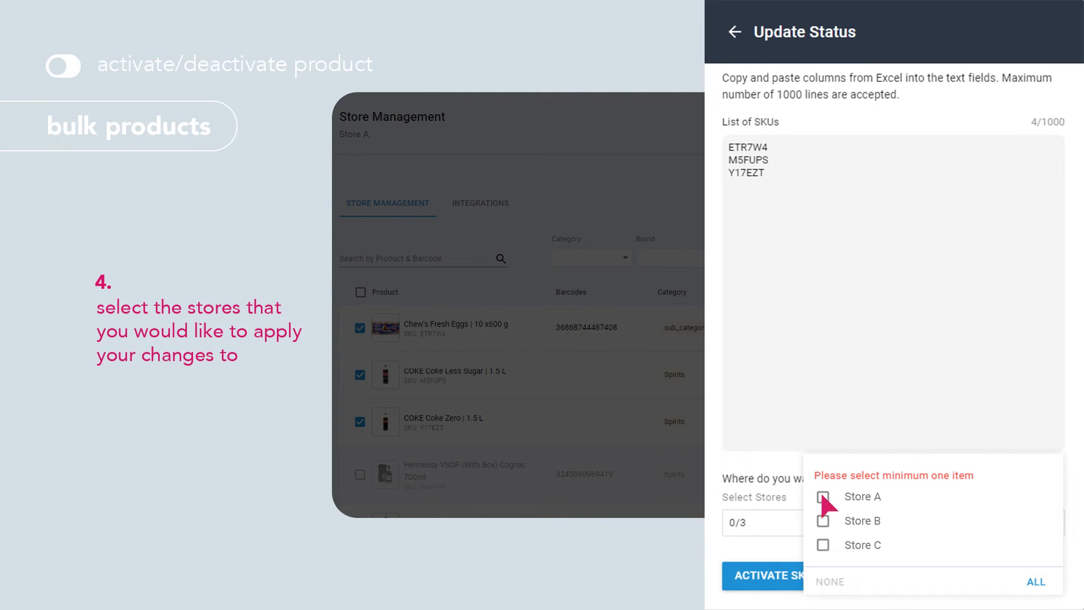
pyautogui.click(823, 497)
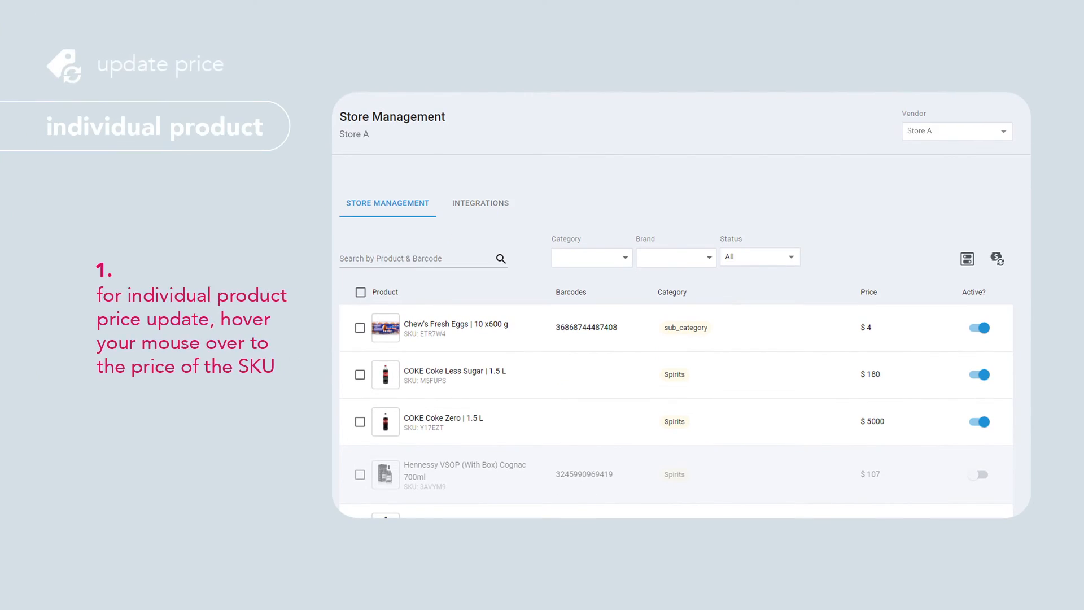
pyautogui.moveTo(899, 327)
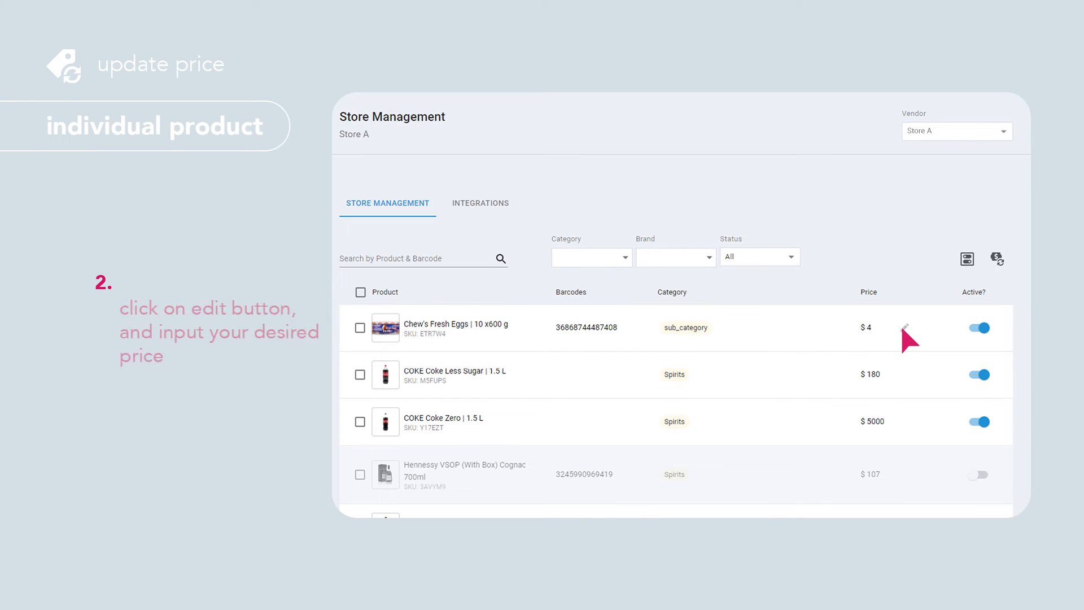
# Change the Chew's Fresh Eggs price from $4 to $8.
pyautogui.click(891, 328)
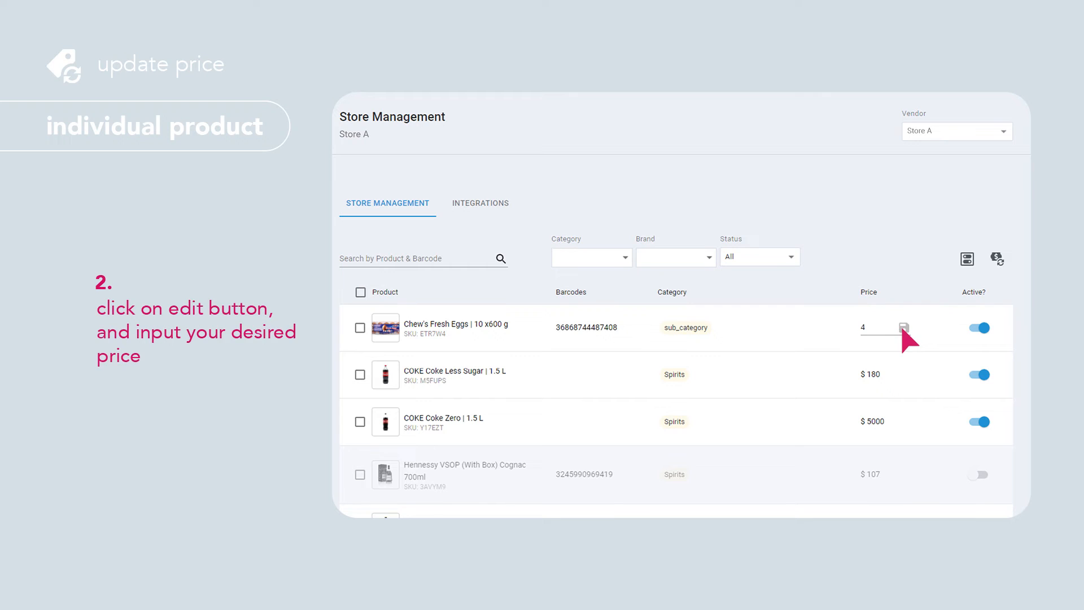
pyautogui.write('8')
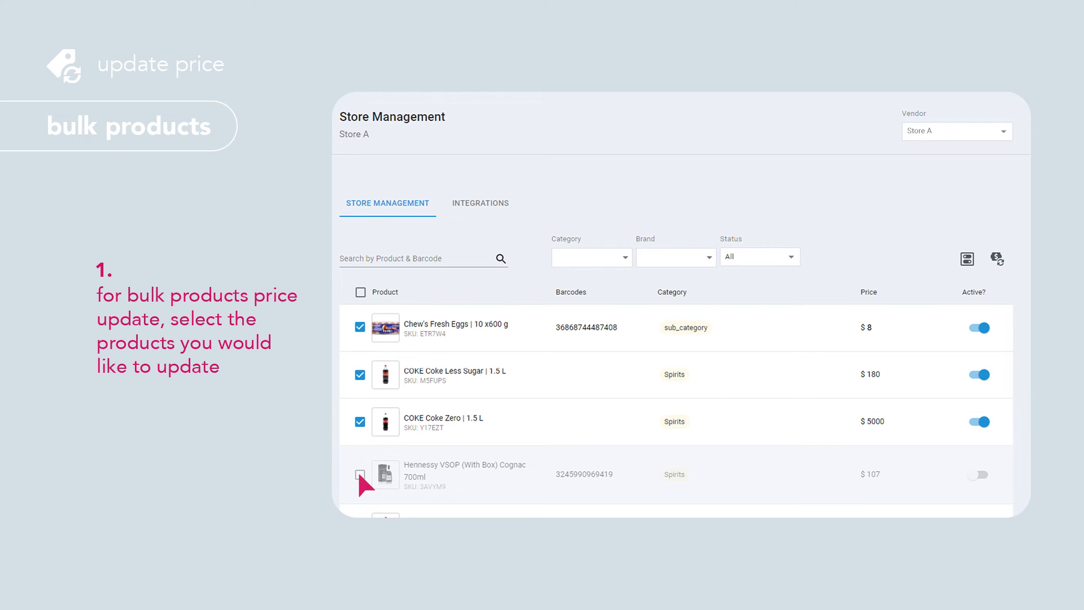
# Add Hennessy VSOP to the three marked products and start a bulk price update.
pyautogui.click(359, 475)
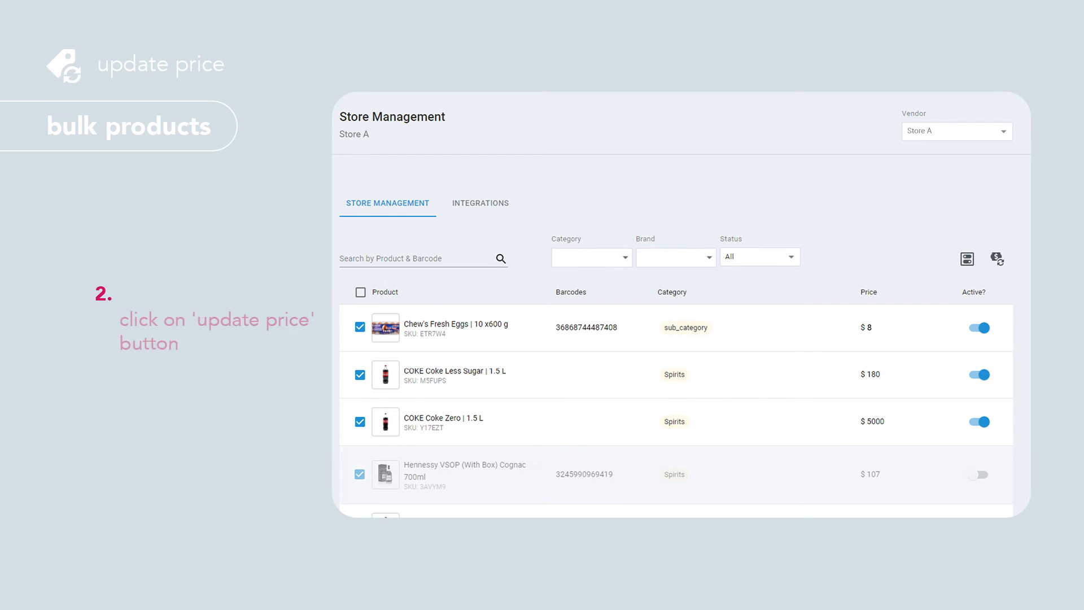
pyautogui.click(993, 258)
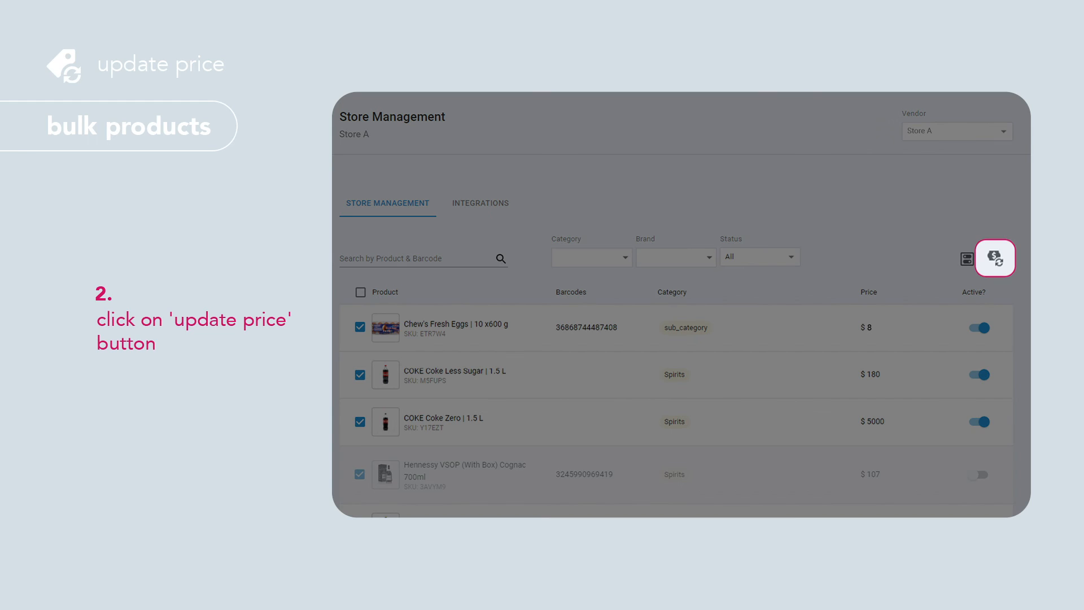
pyautogui.click(995, 257)
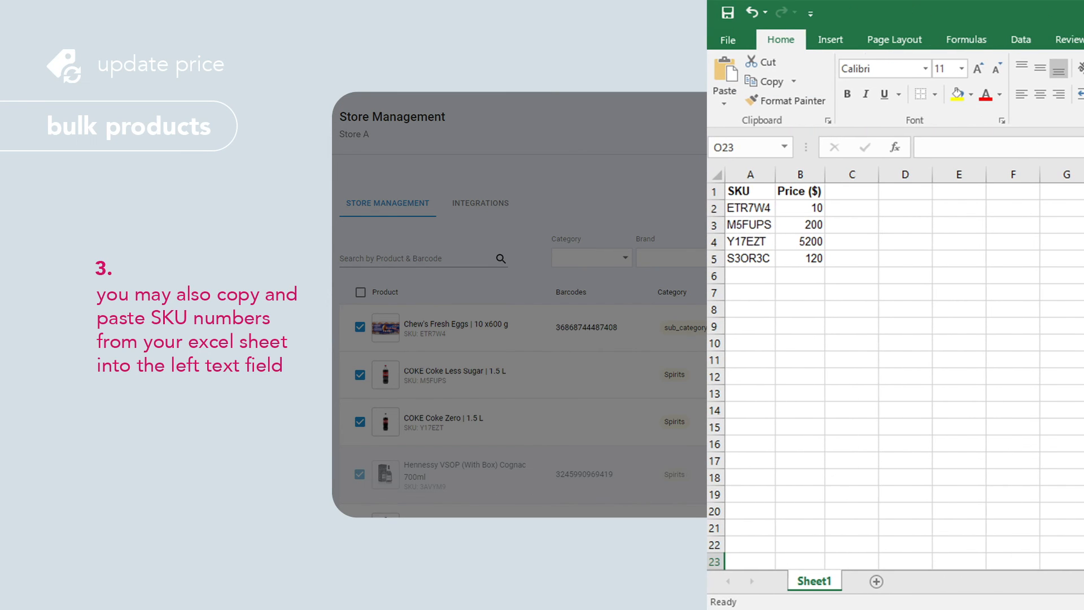
# Pair SKUs ETR7W4, M5FUPS, Y17EZT, S3OR3C with new prices 10, 200, 5200, 120.
pyautogui.rightClick(747, 225)
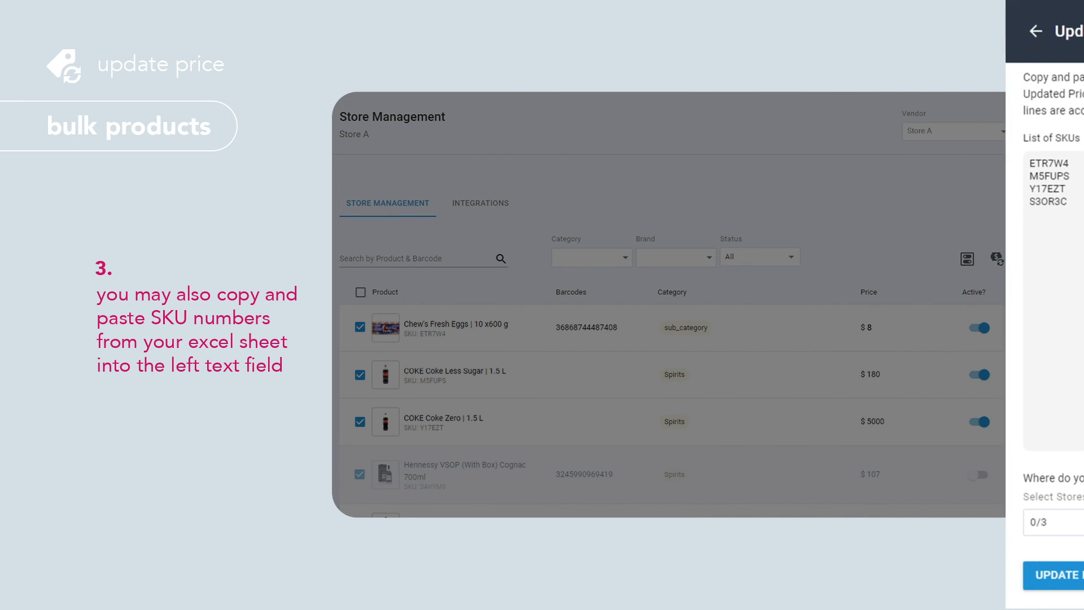
pyautogui.rightClick(746, 183)
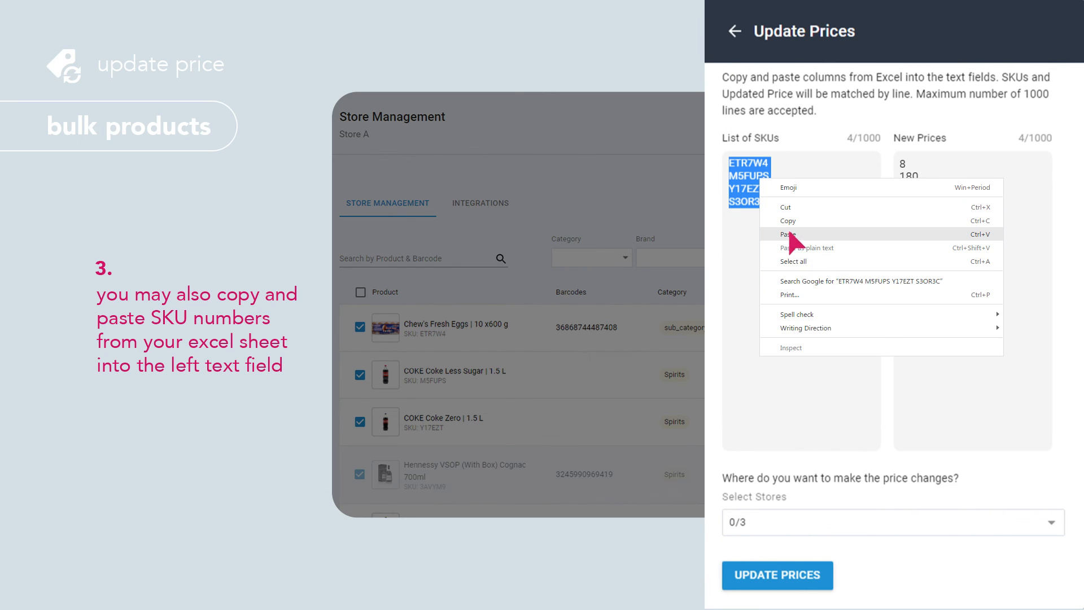
pyautogui.click(788, 234)
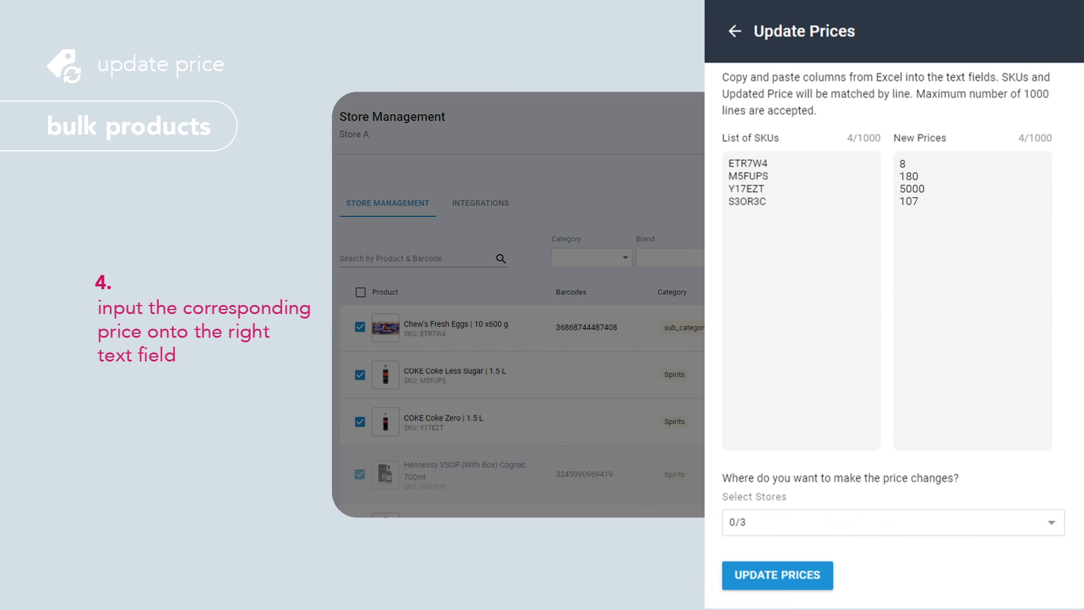
pyautogui.write('10')
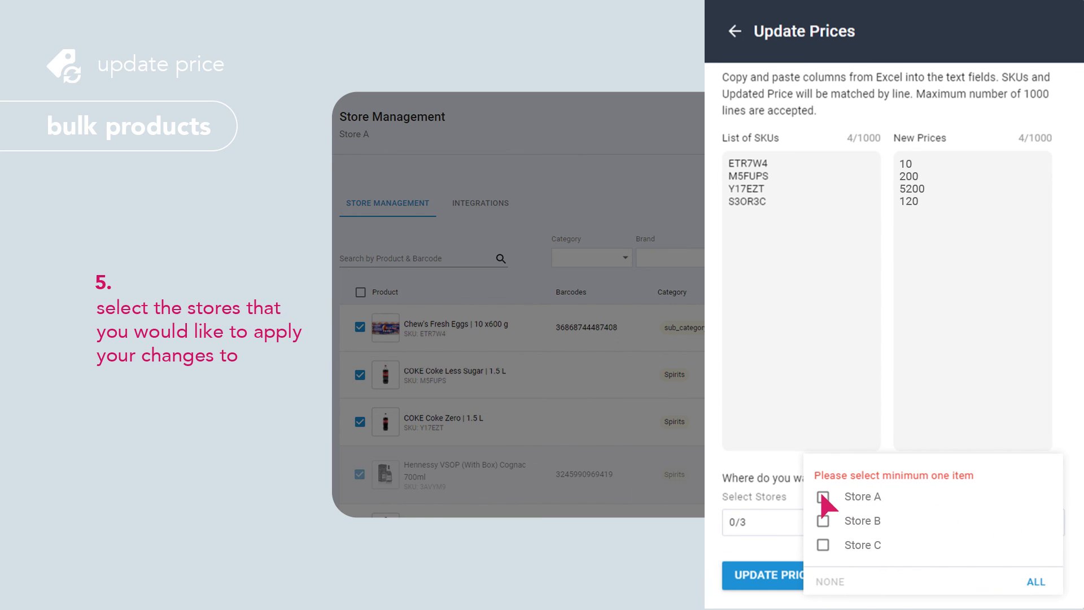
# Apply the four price changes to Store A.
pyautogui.click(822, 497)
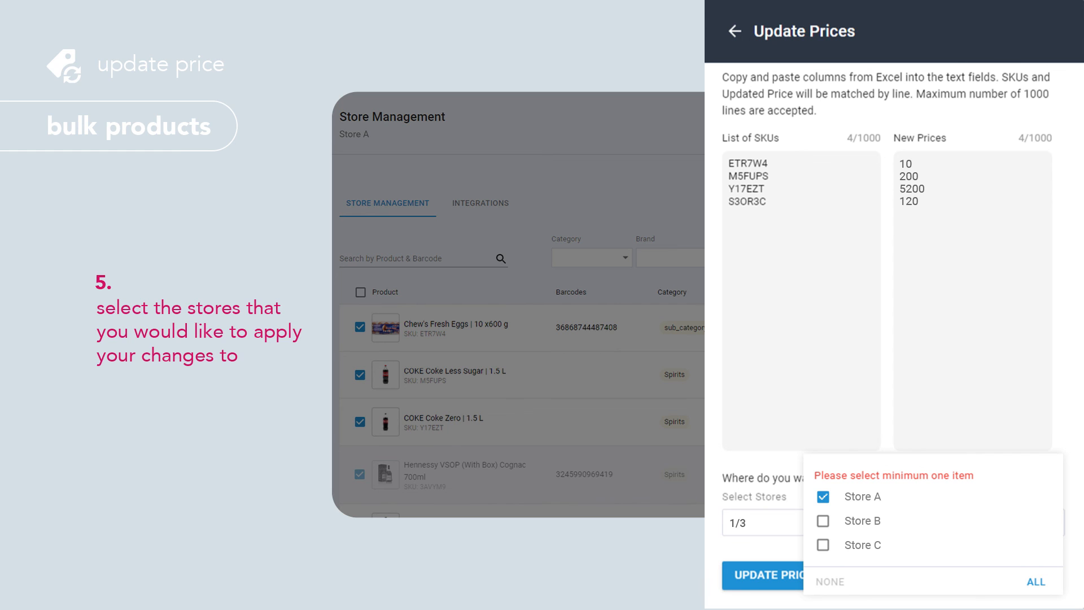